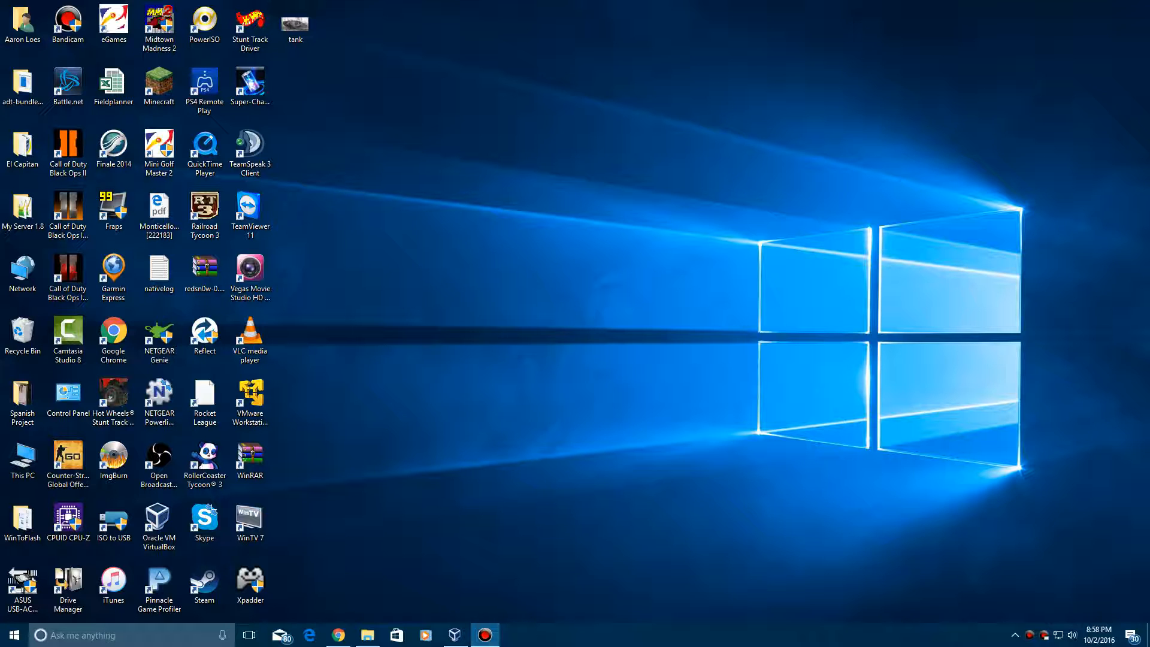
Step: Remove the Windows 2.11 machine from VirtualBox, keeping its disk files
click(455, 635)
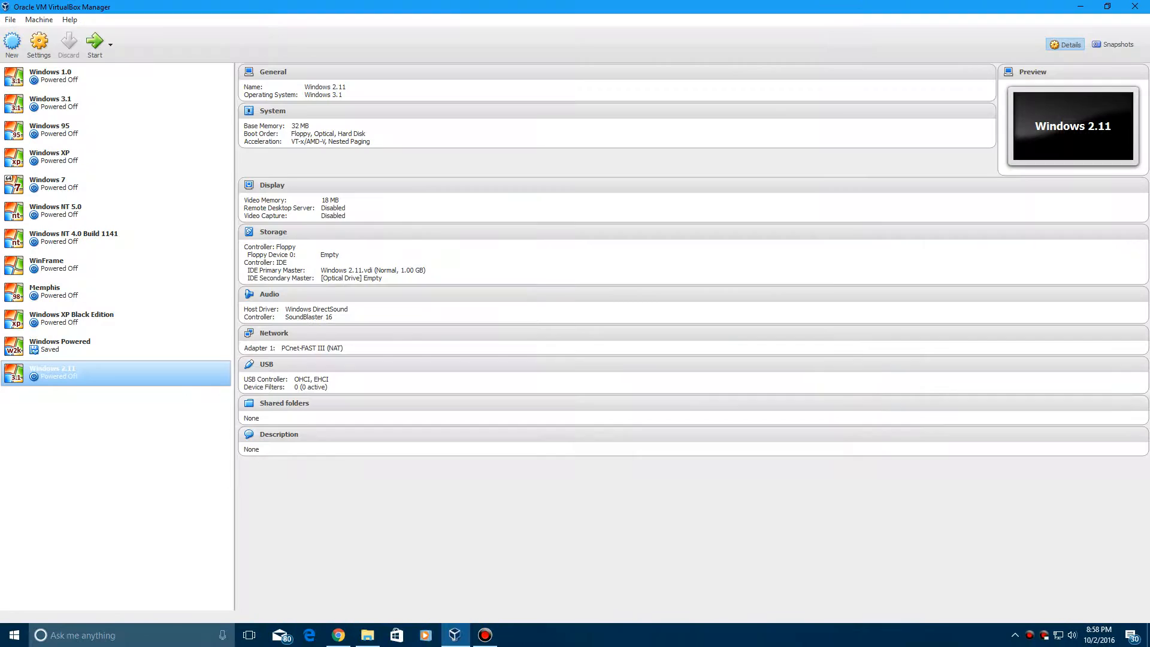
mouse_move(12, 42)
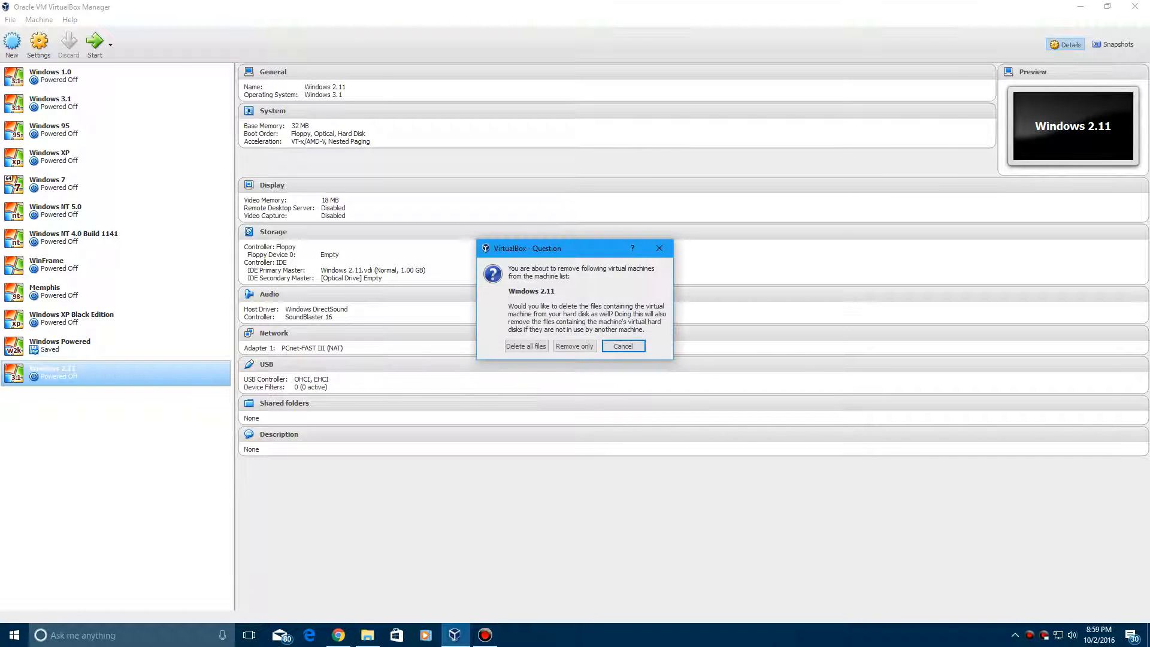
click(574, 346)
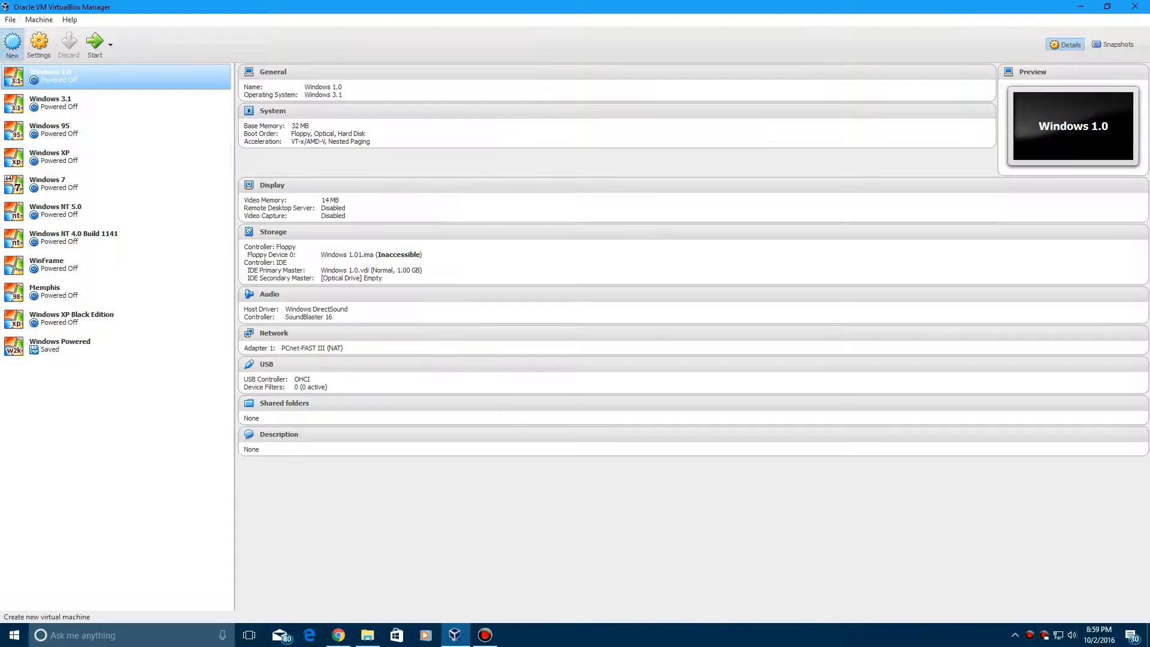
Step: Create a new VM named 'Windows 2.1' with version Windows 3.1, reaching the disk step
click(12, 41)
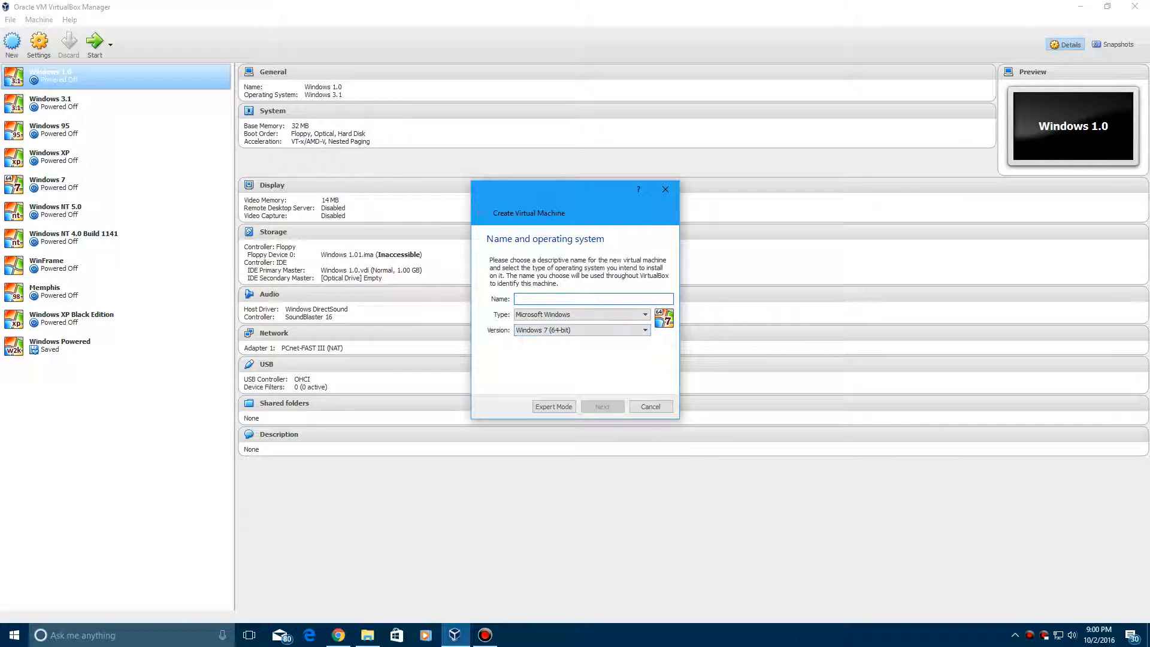
text(Windows 2.11)
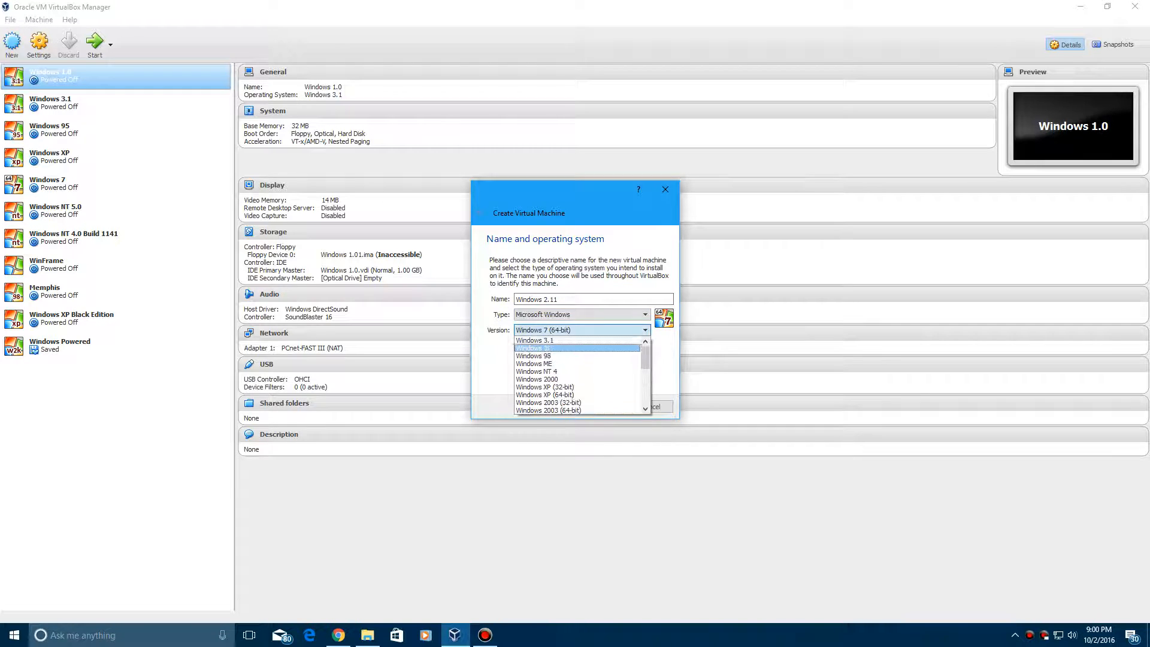
click(535, 341)
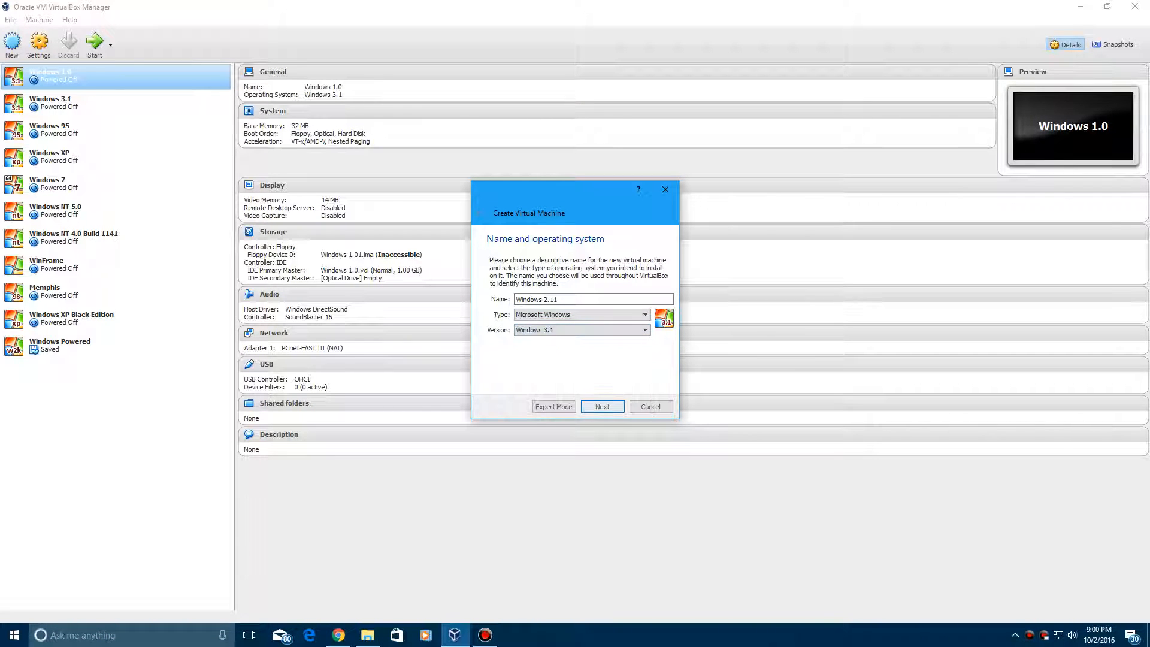
click(602, 407)
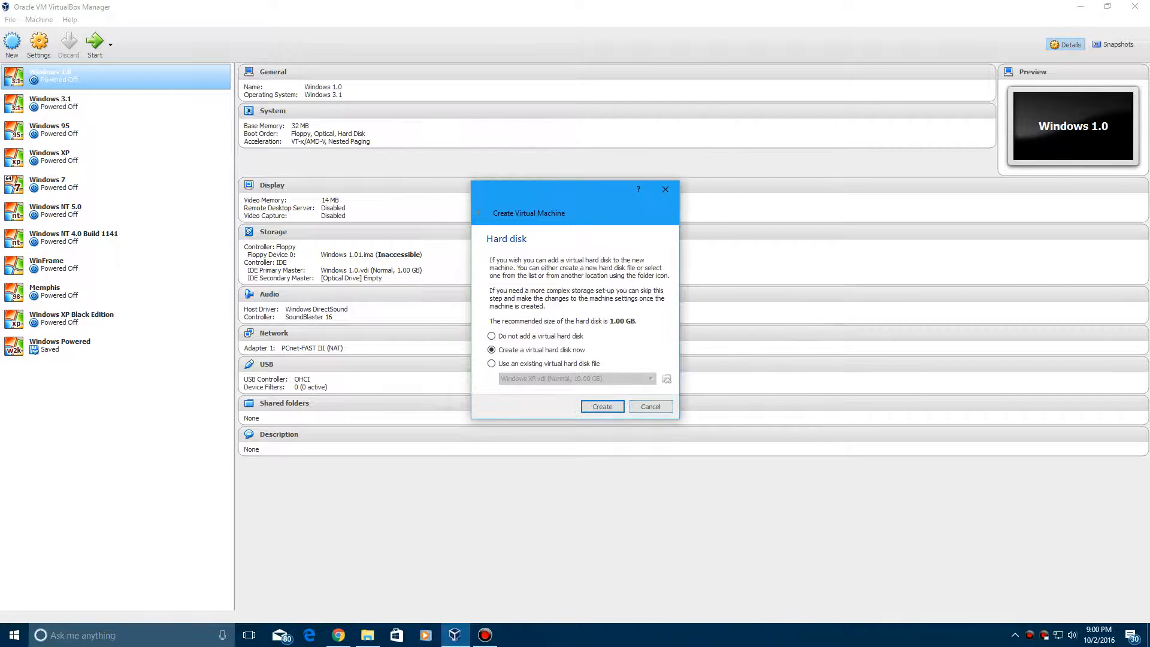
Step: Attach the existing disk from Windows 2.x > Windows 2.11 and create the machine
click(492, 363)
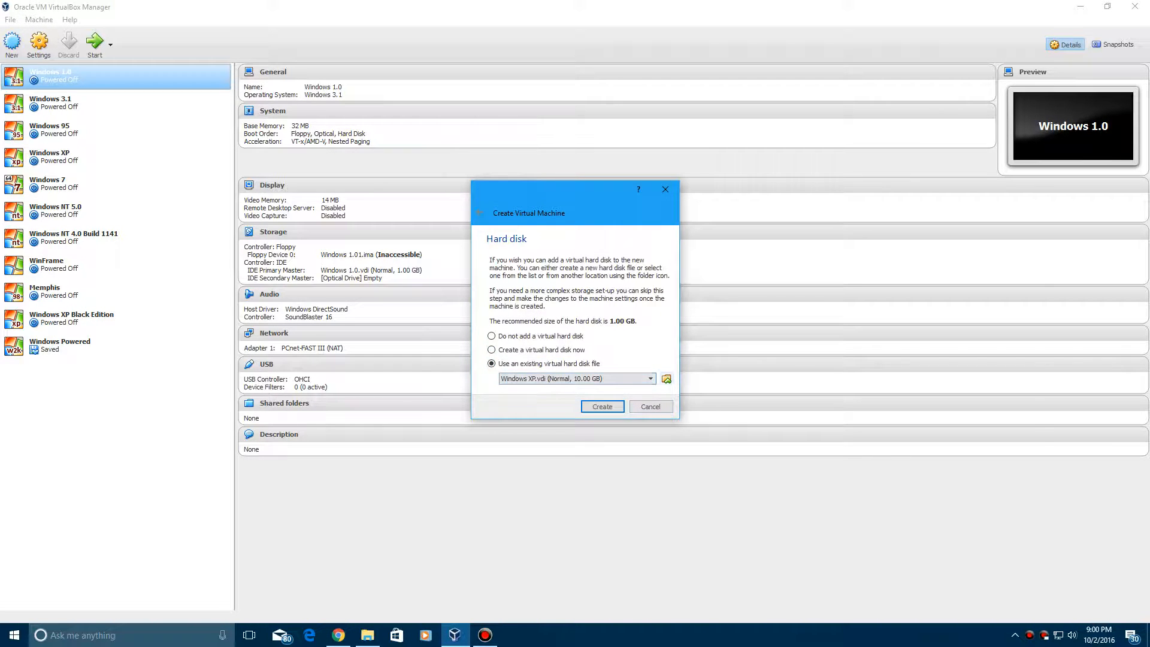
click(666, 379)
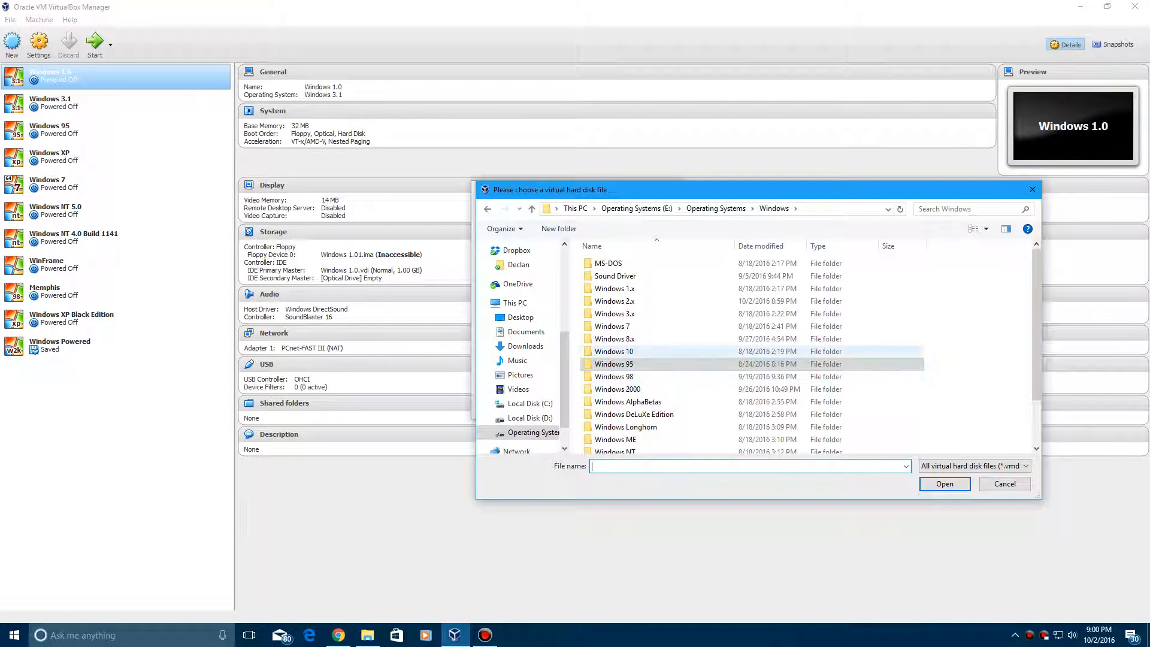
double_click(615, 301)
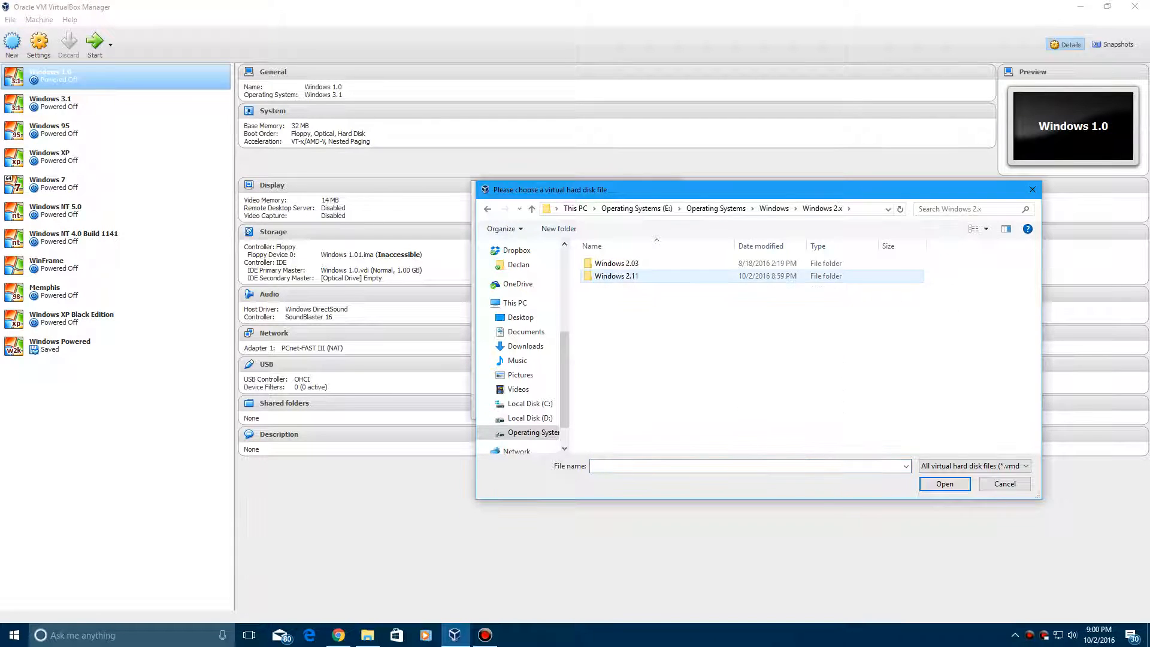
double_click(616, 276)
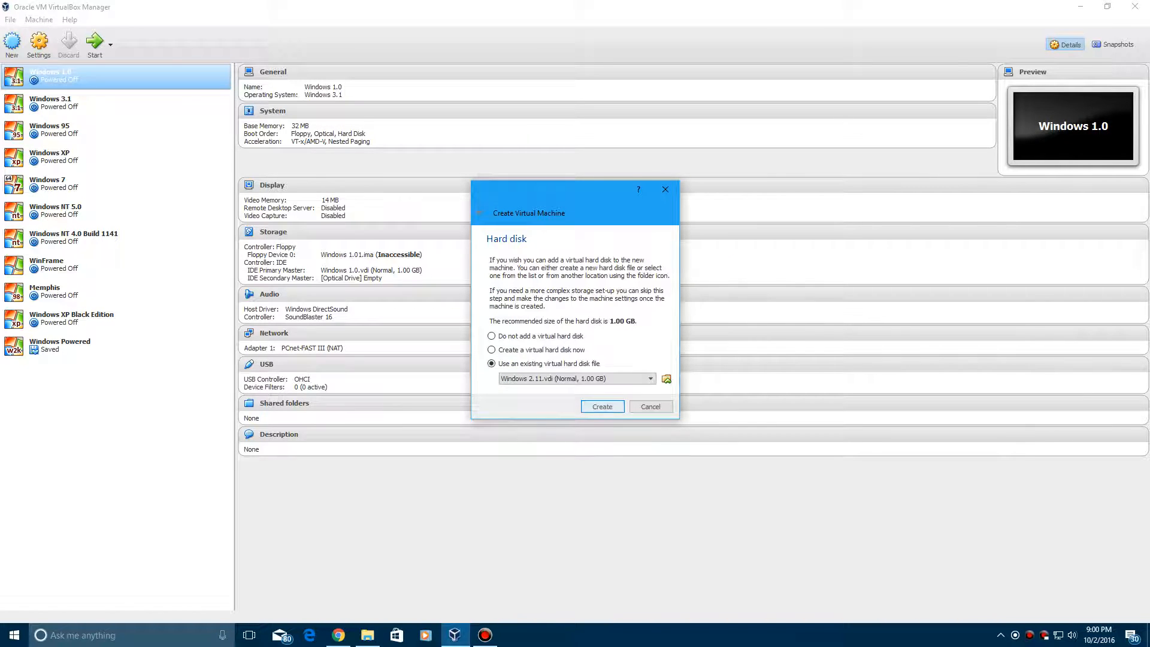
click(601, 406)
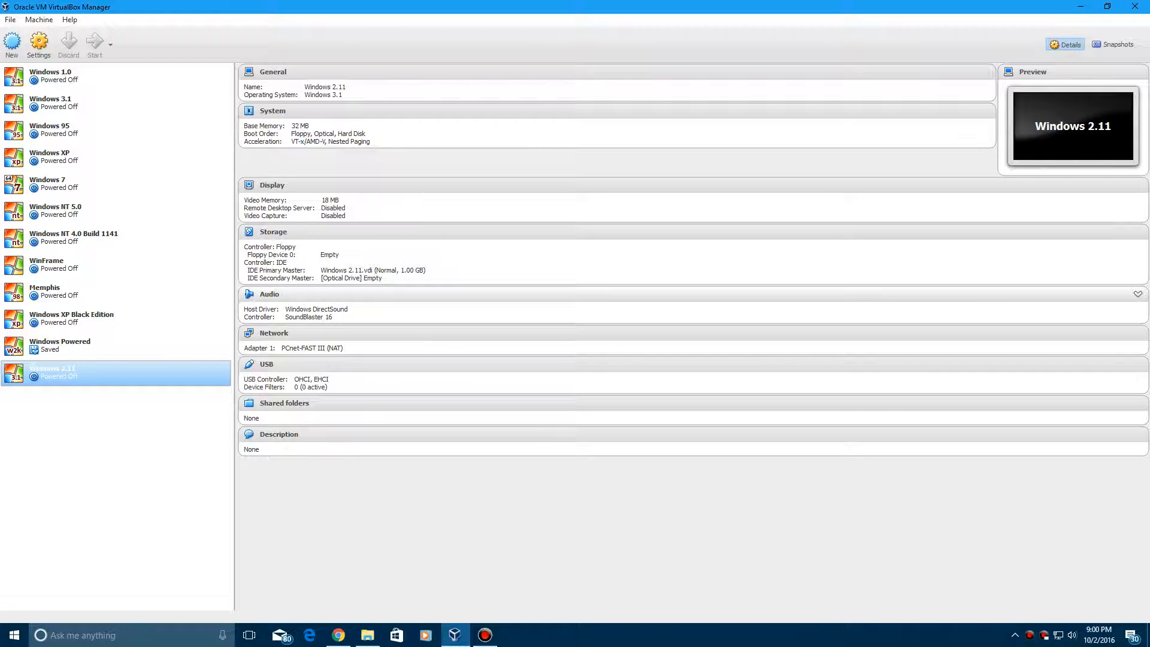
Step: Start the Windows 2.11 VM and let it boot to the memory warning
click(92, 42)
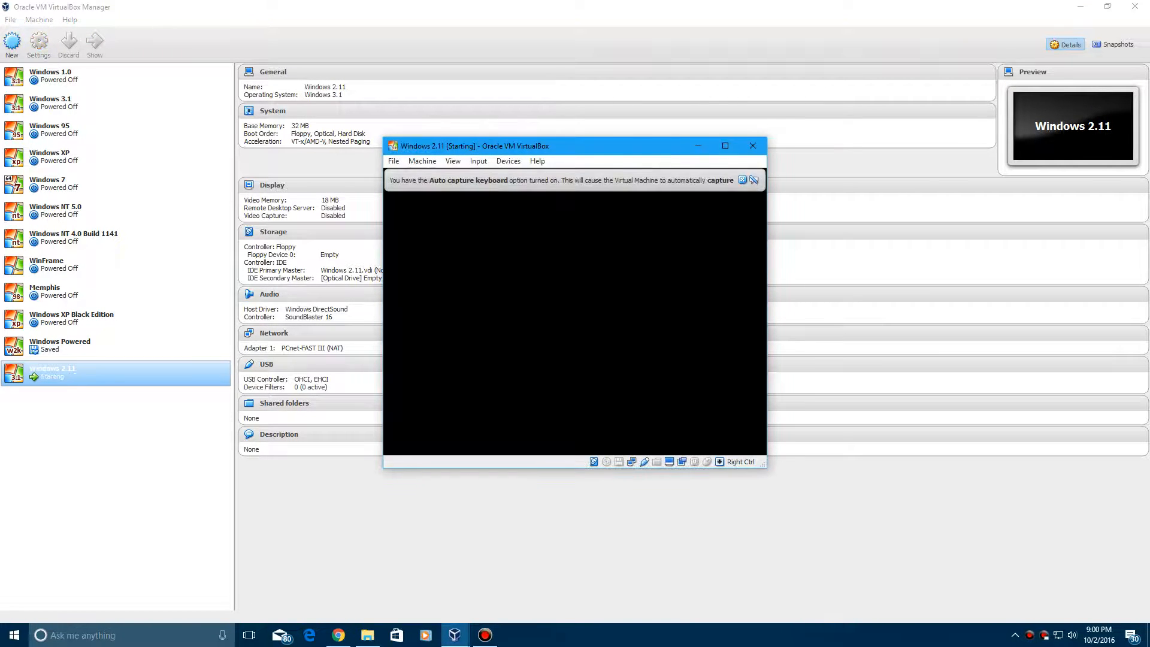
click(725, 145)
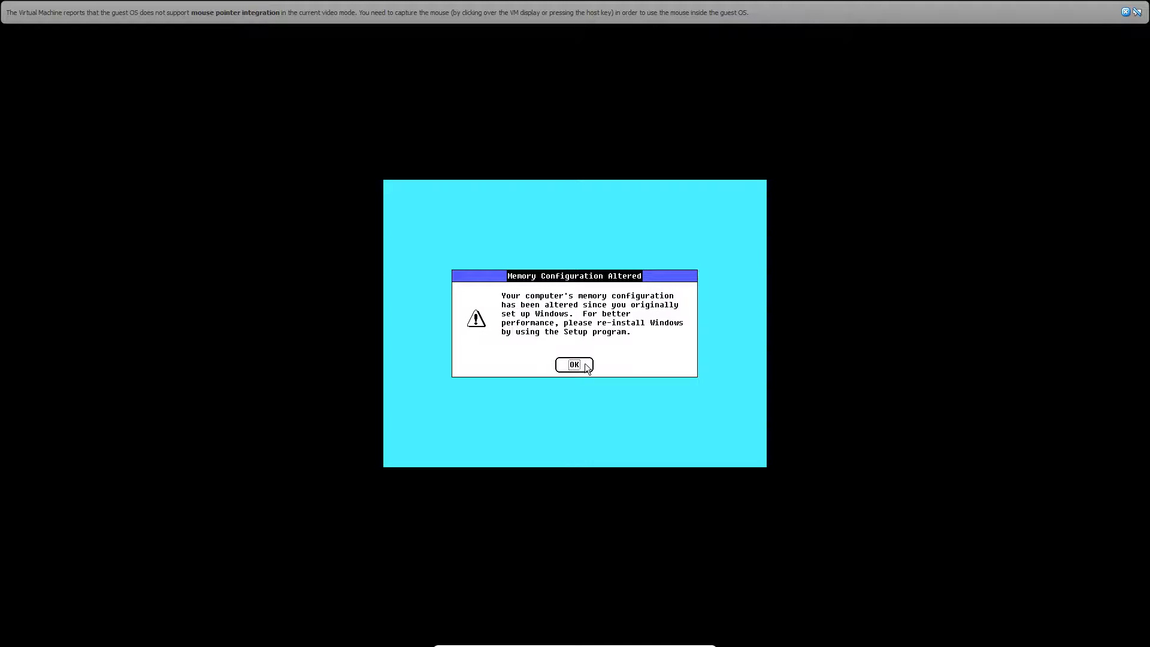
Step: Dismiss the memory warning, open the WINDOWS directory, and launch then close Write
click(574, 365)
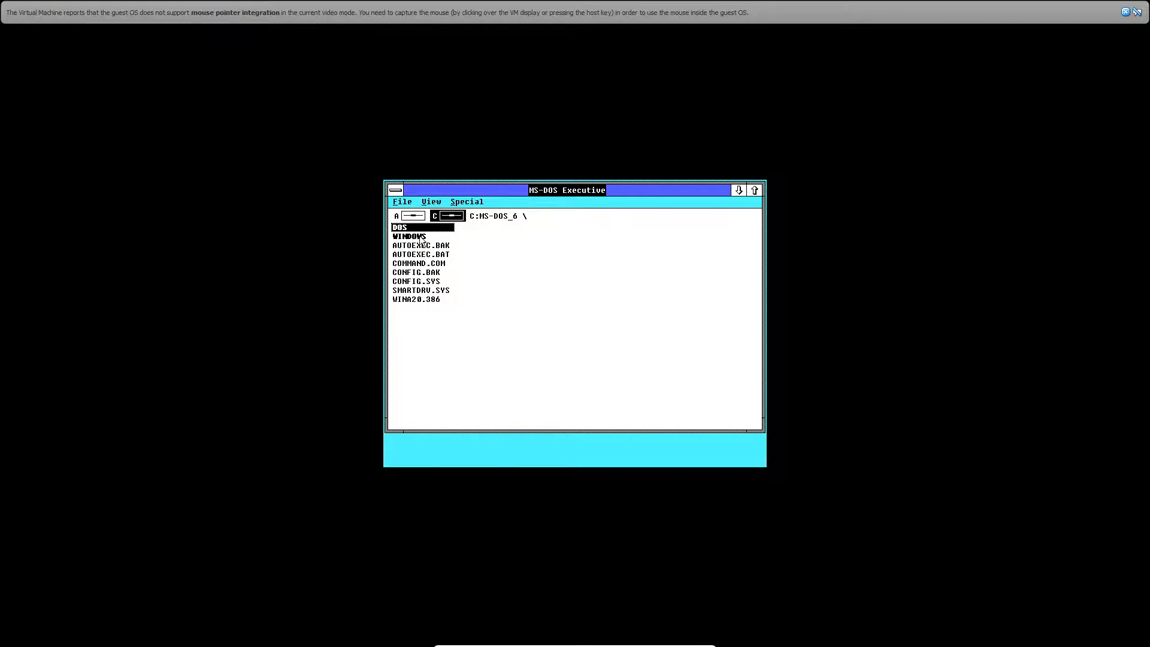
double_click(408, 235)
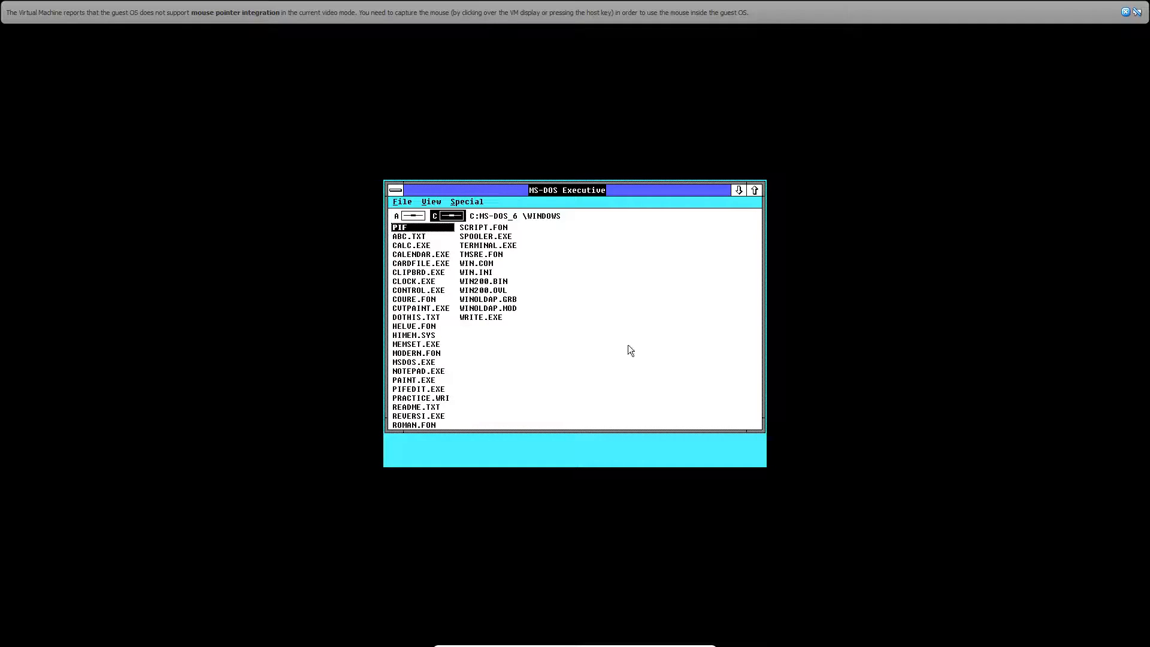
click(480, 317)
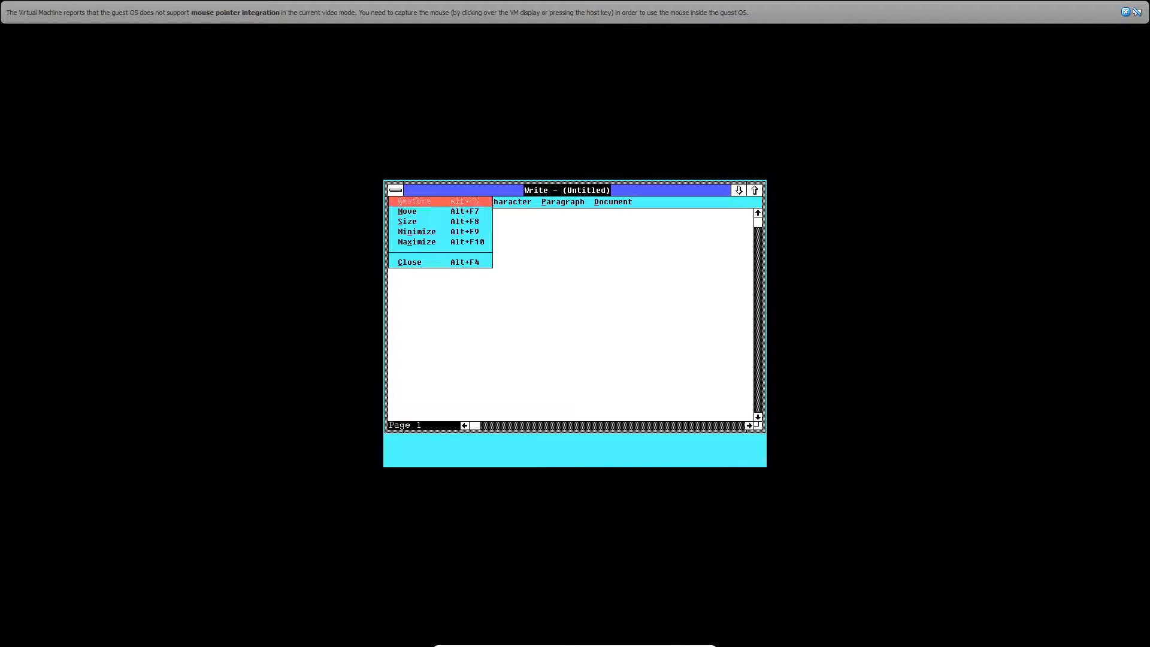
click(409, 262)
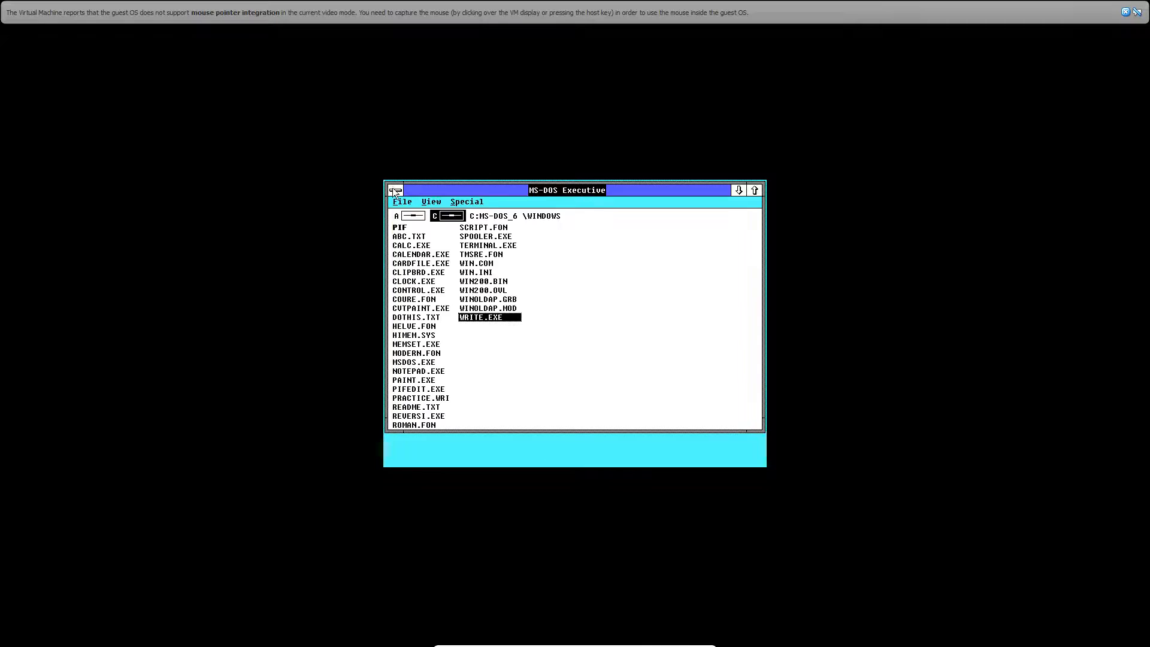
click(395, 190)
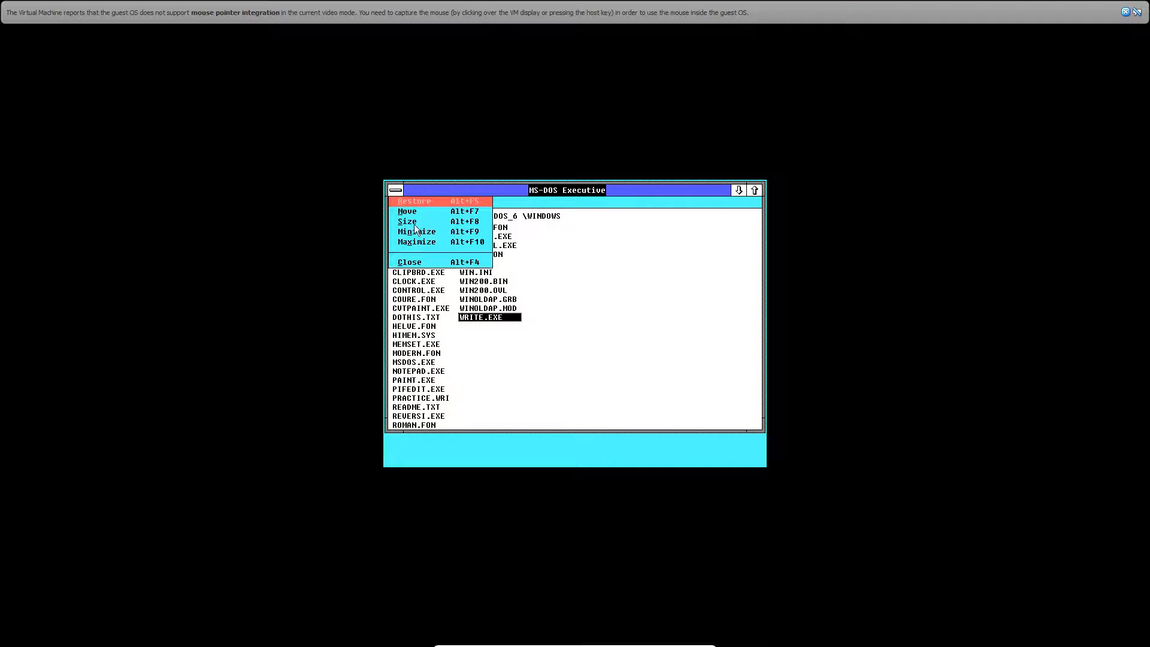
Step: Choose About MS-DOS Exec from the File menu to show version 2.11
click(402, 202)
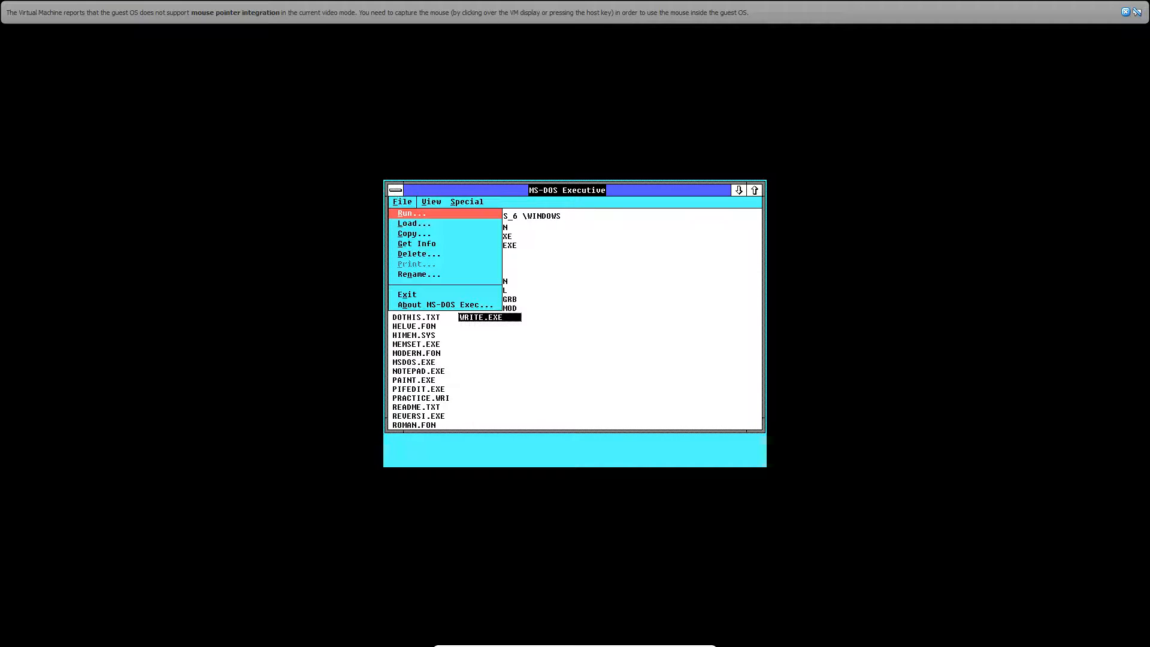
click(438, 305)
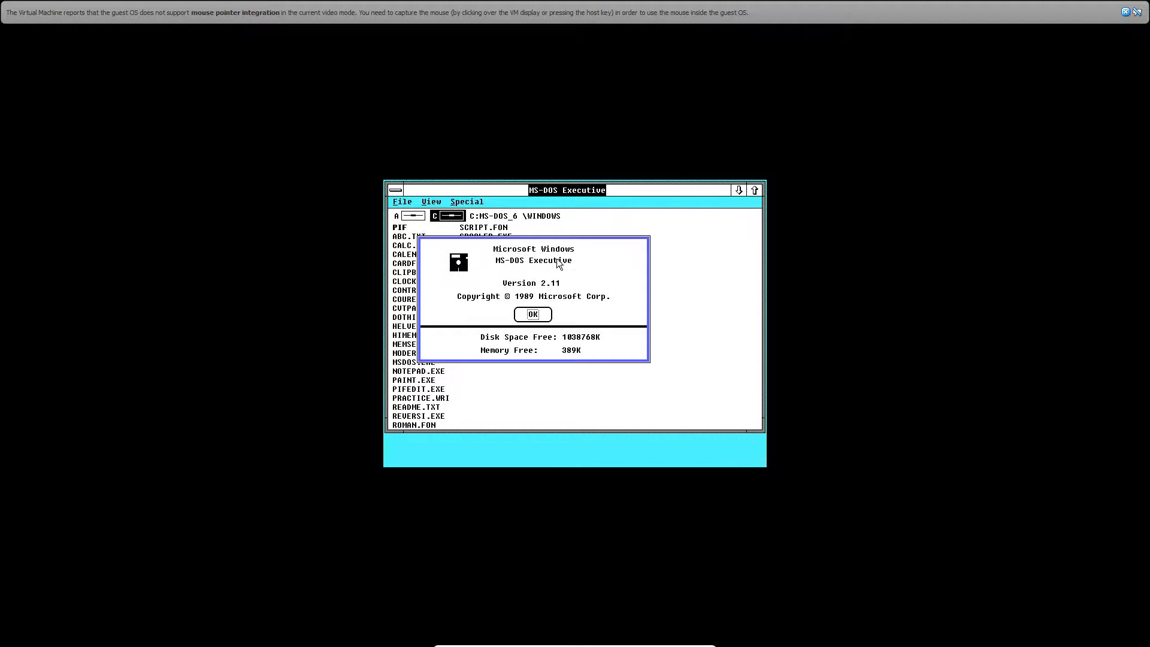
mouse_move(553, 293)
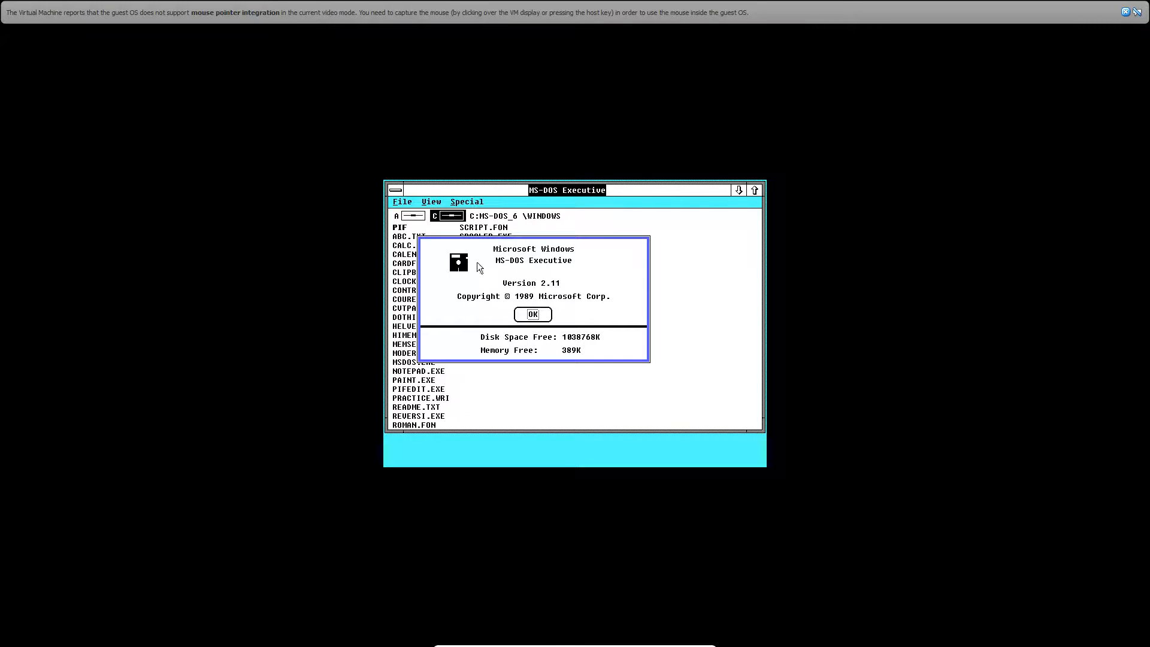
mouse_move(633, 327)
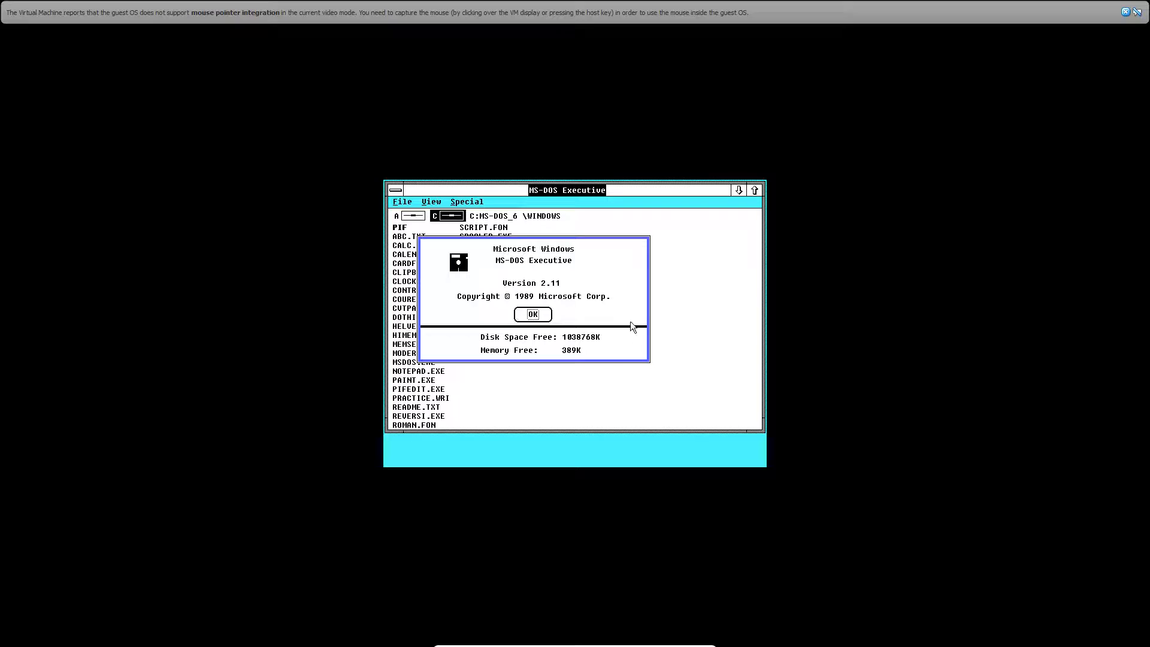
mouse_move(681, 308)
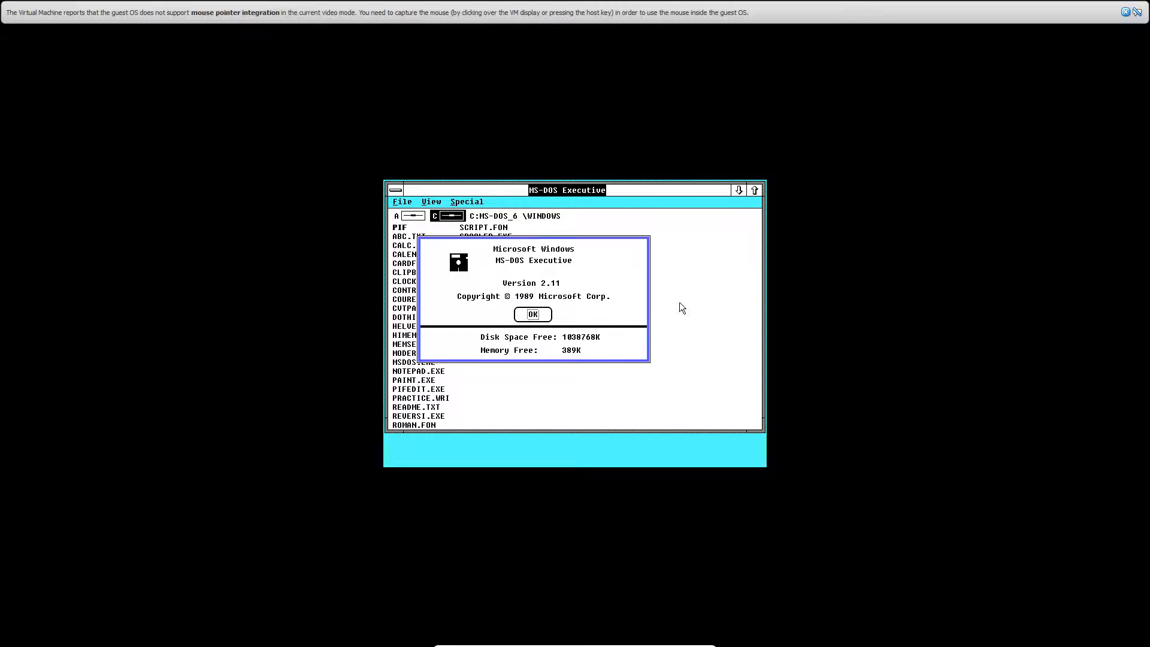